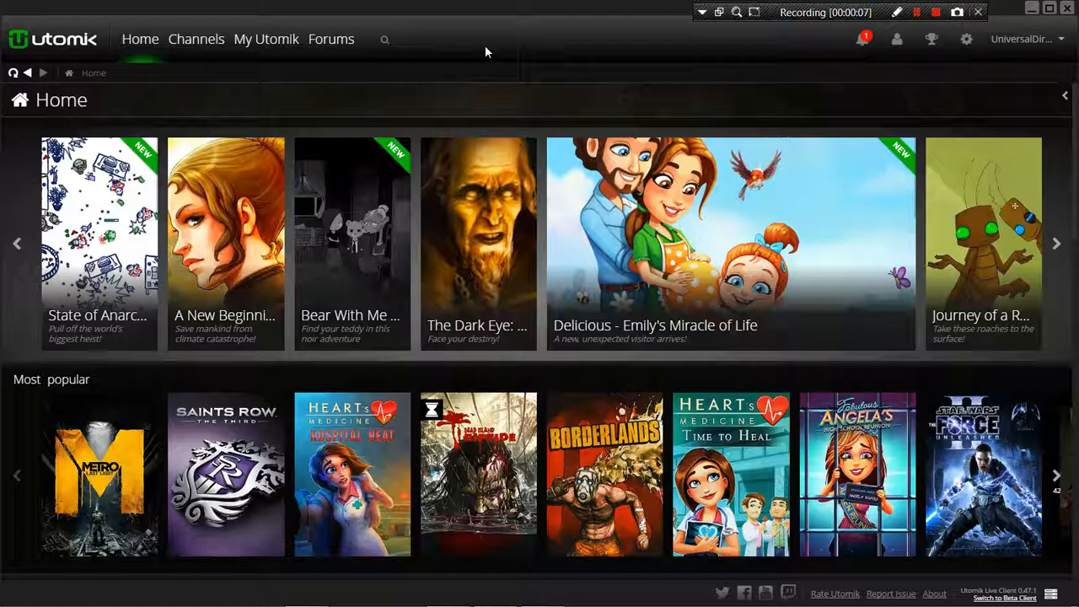
mouse_move(52, 47)
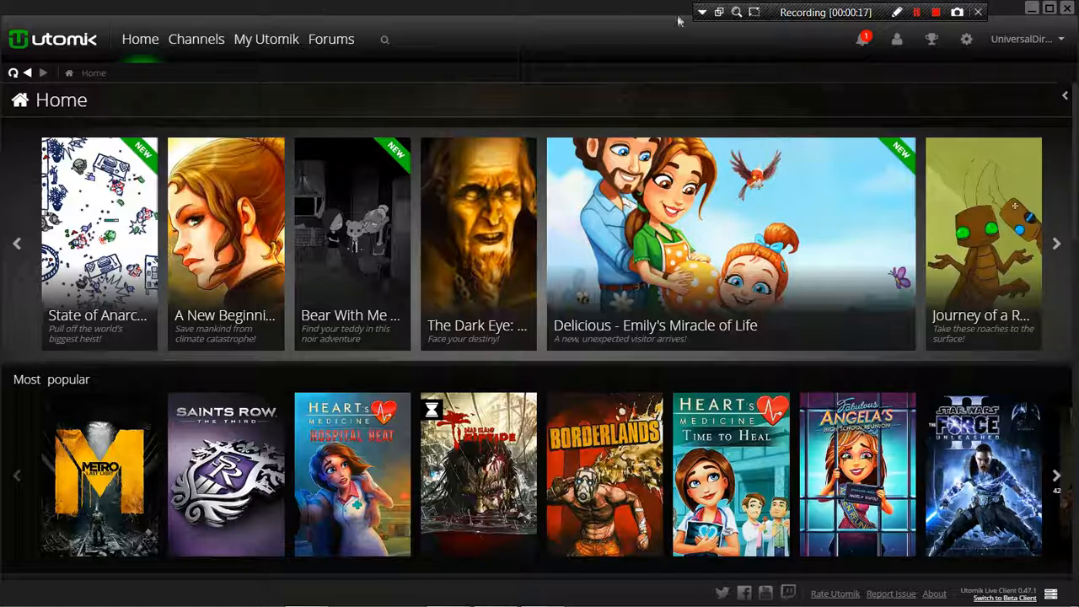
mouse_move(964, 111)
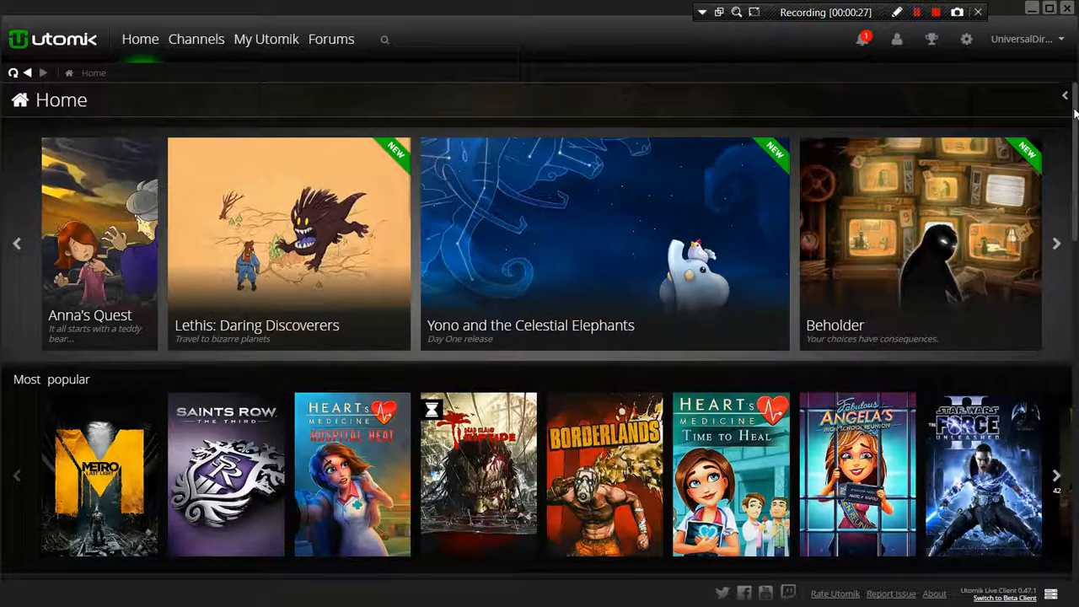
mouse_move(596, 38)
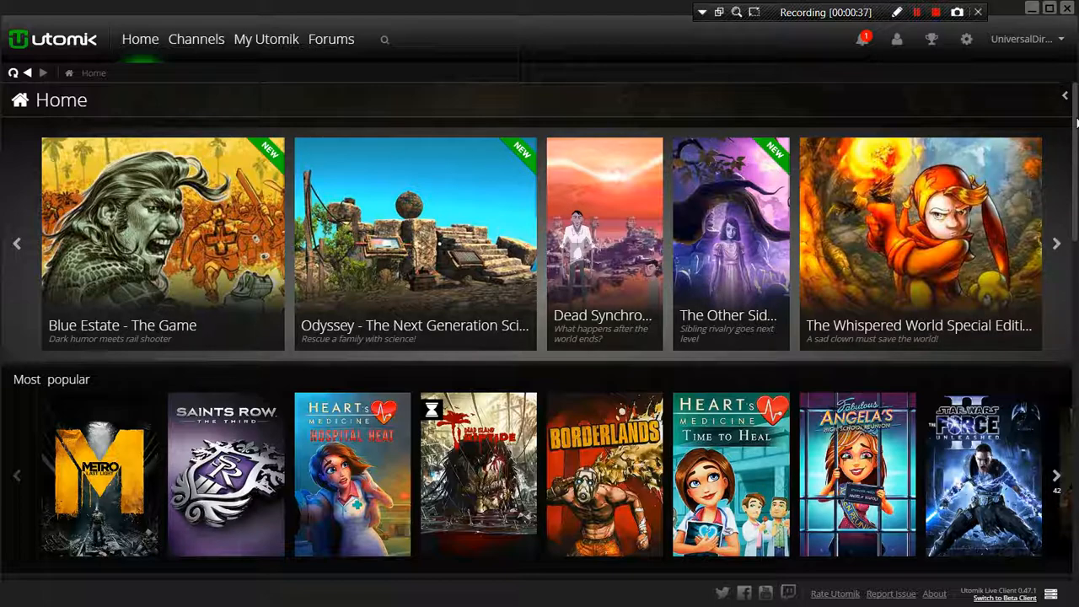
mouse_move(496, 116)
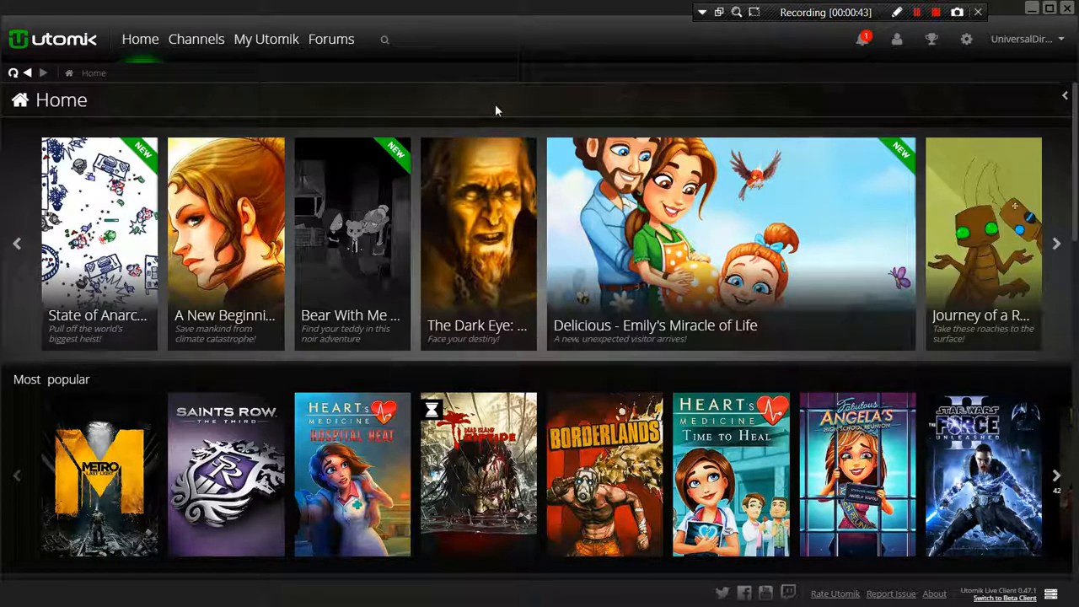
mouse_move(664, 90)
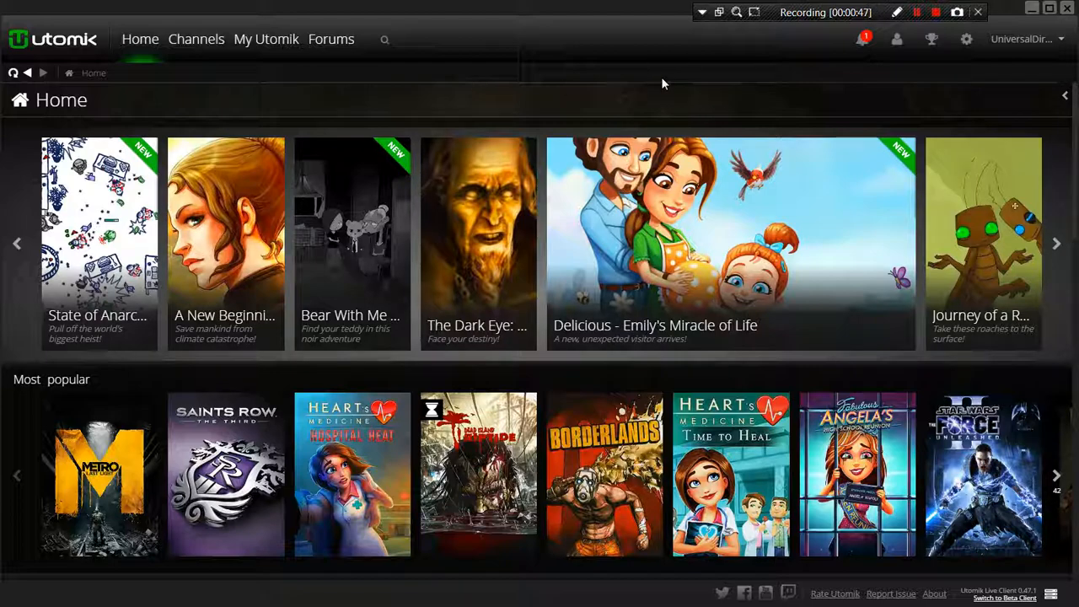
mouse_move(1070, 120)
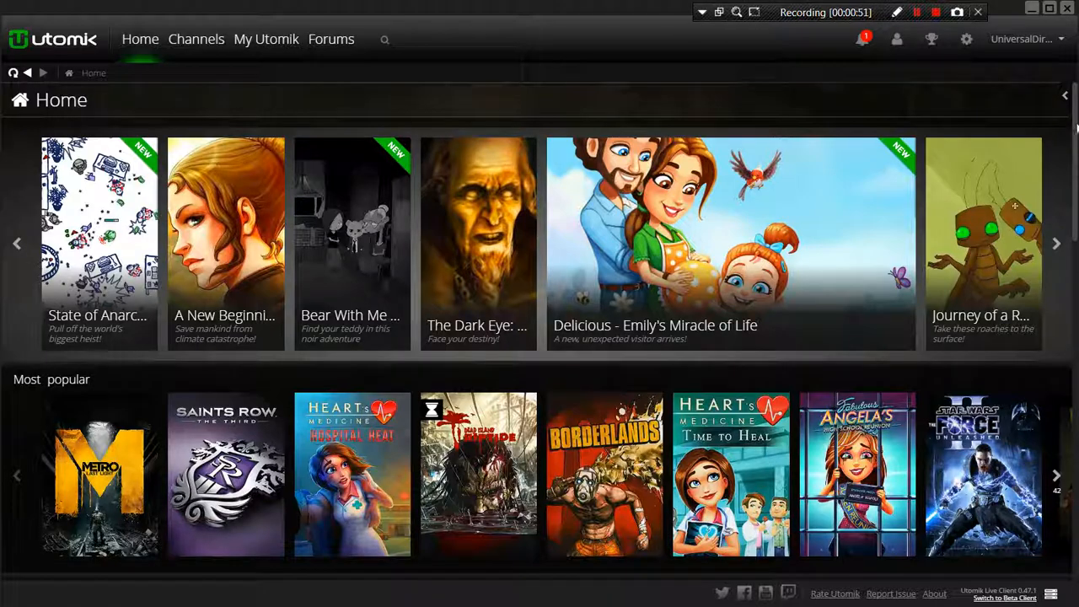
scroll("down", 3)
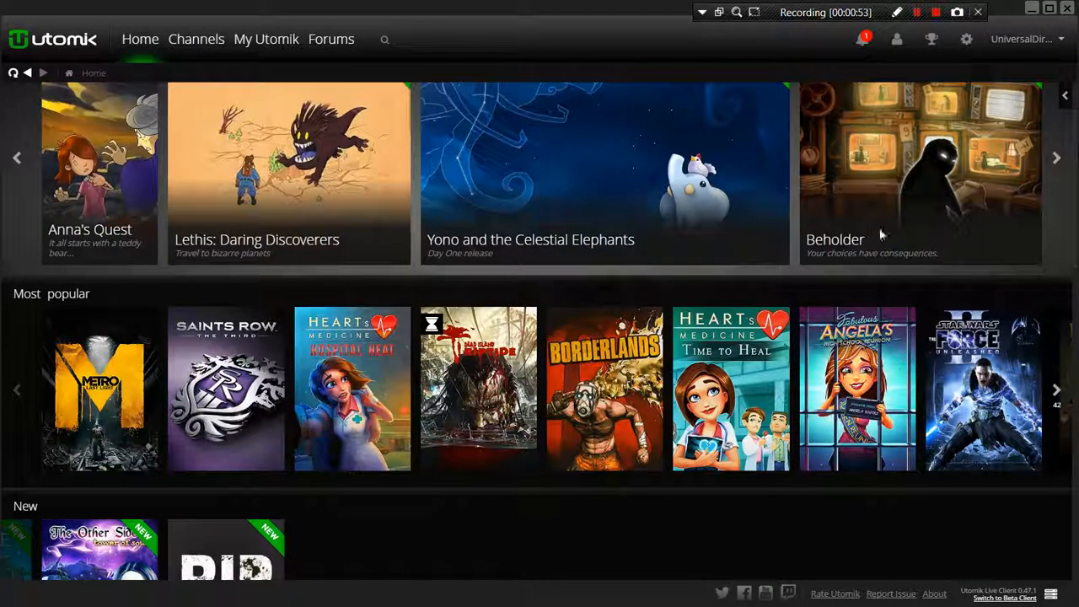
mouse_move(99, 472)
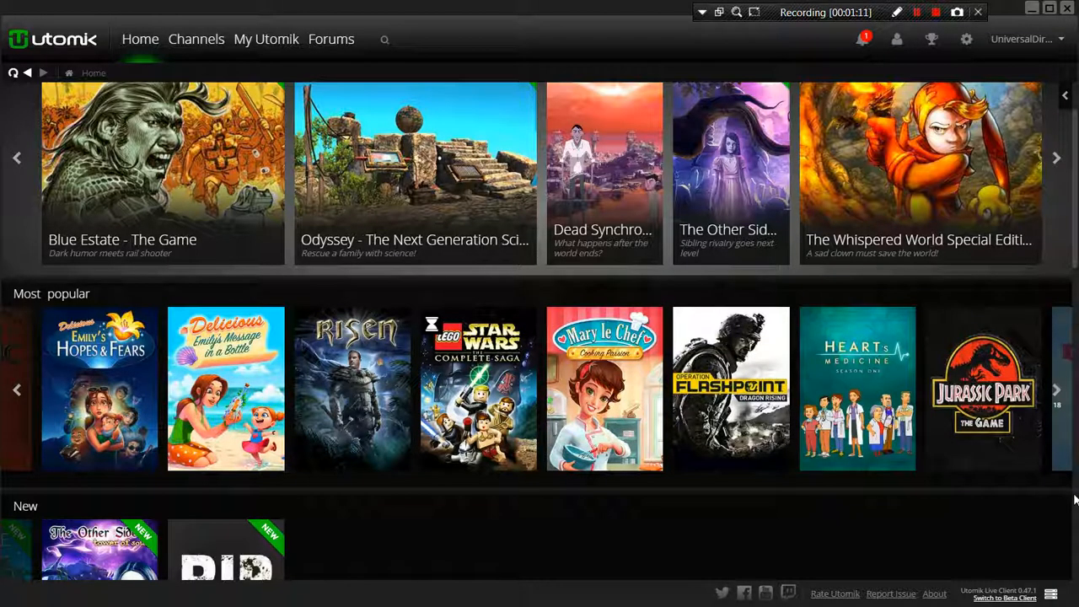
scroll("down", 3)
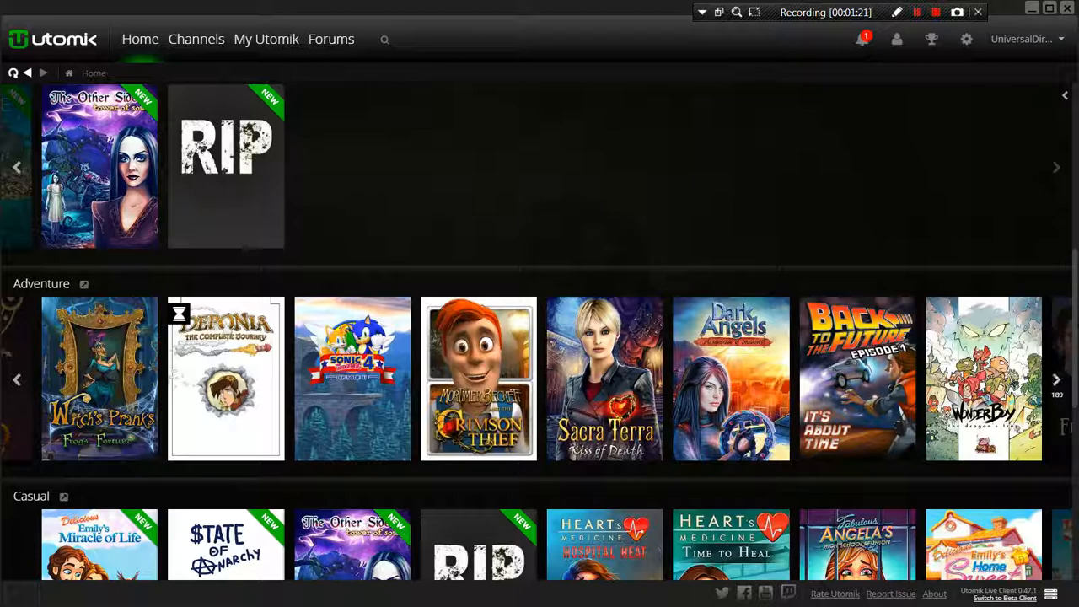
scroll("down", 3)
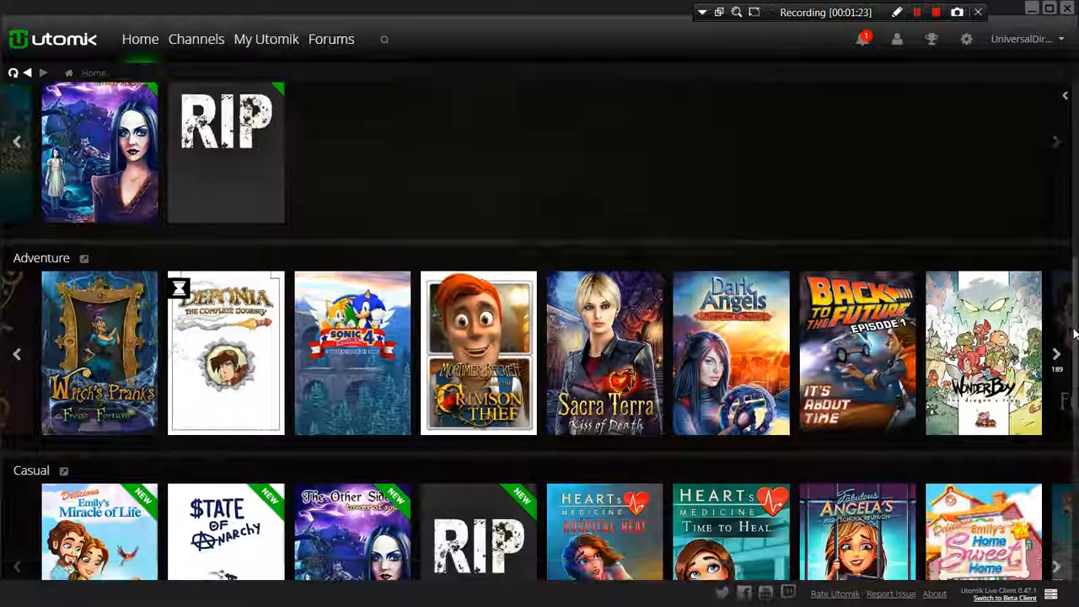
scroll("down", 3)
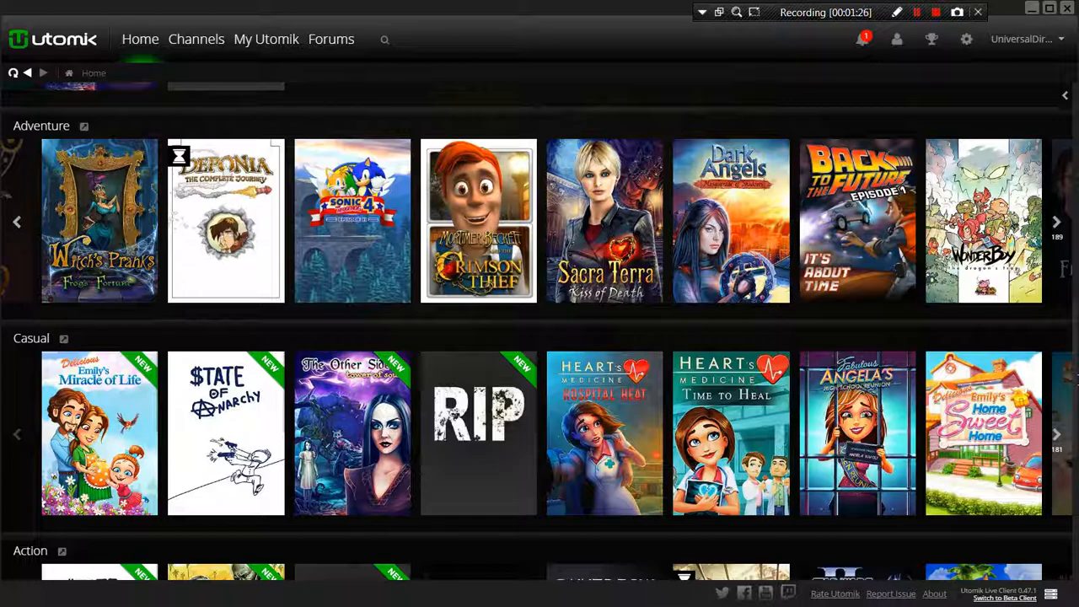
mouse_move(1072, 328)
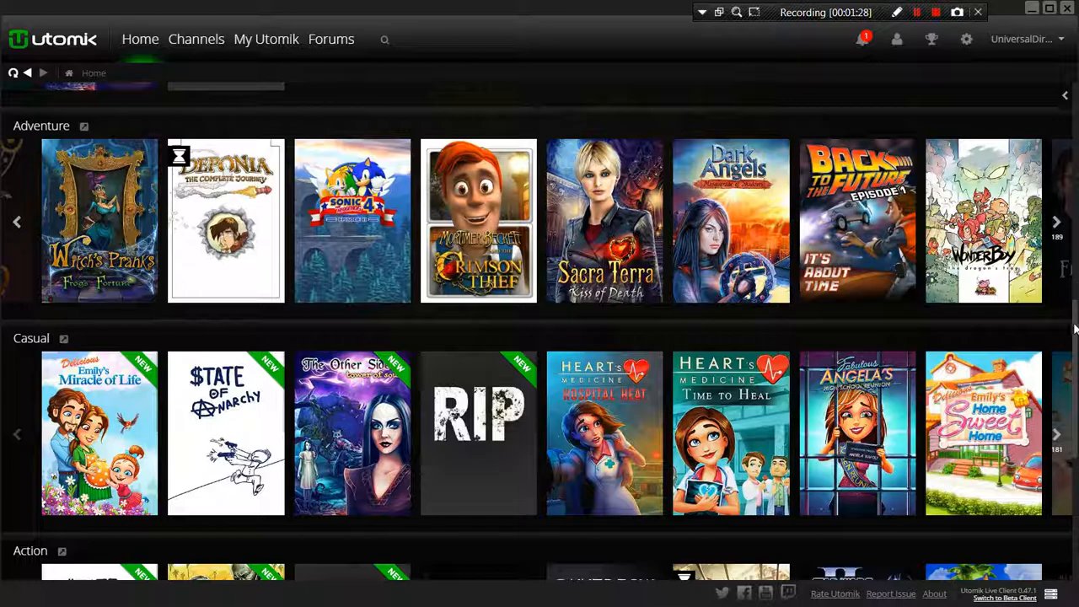
scroll("down", 3)
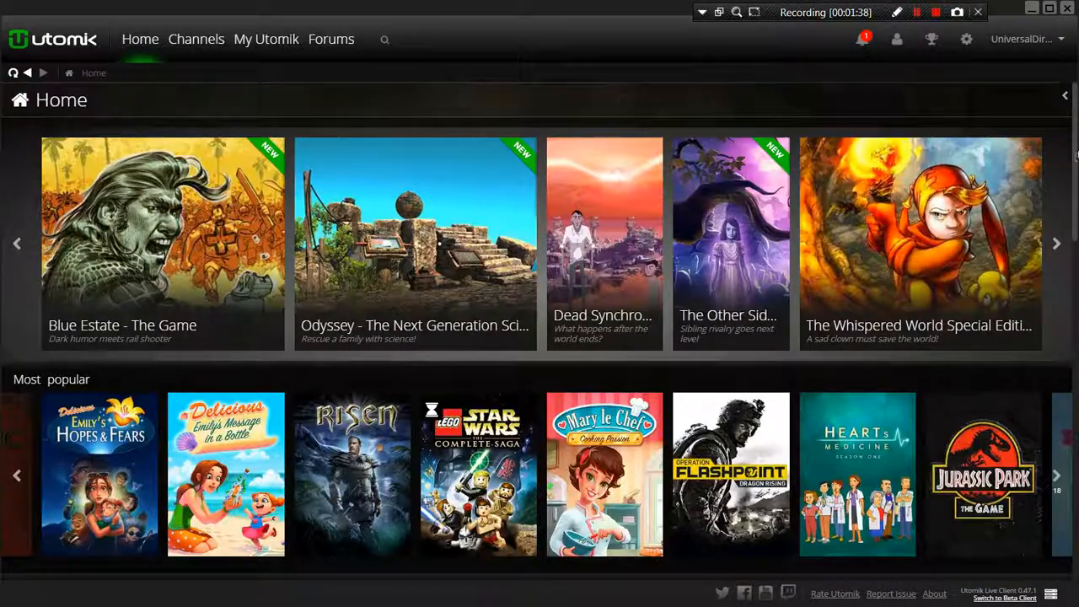
mouse_move(617, 71)
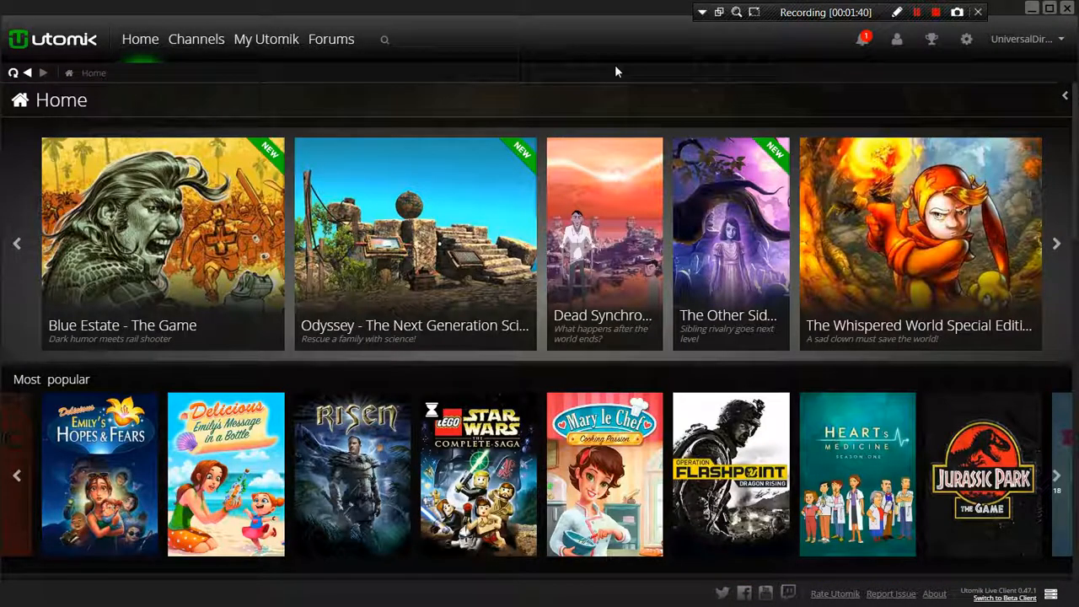
mouse_move(439, 76)
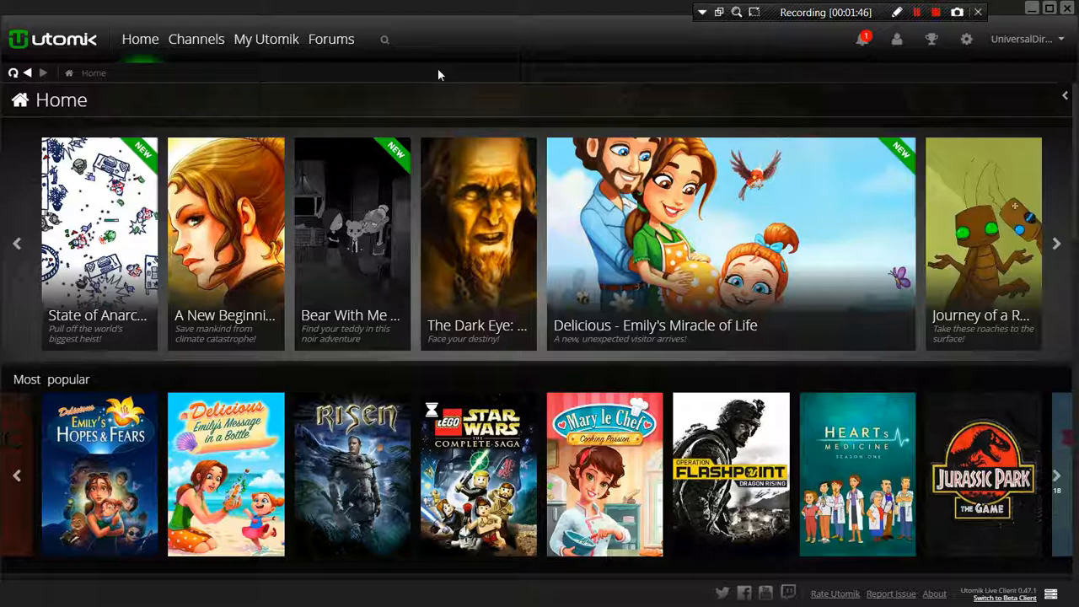
mouse_move(499, 74)
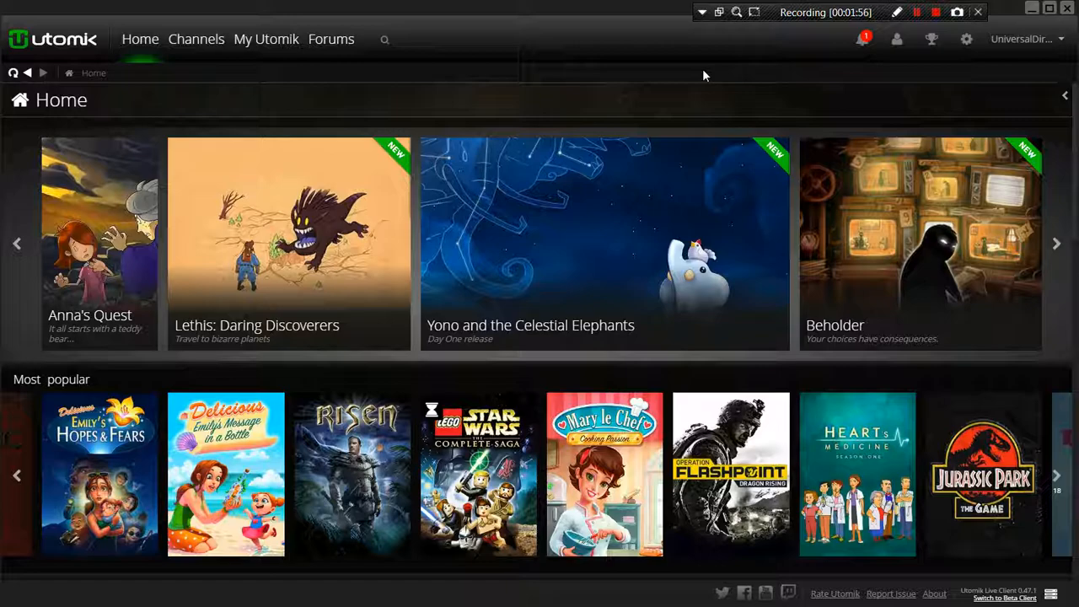
mouse_move(735, 76)
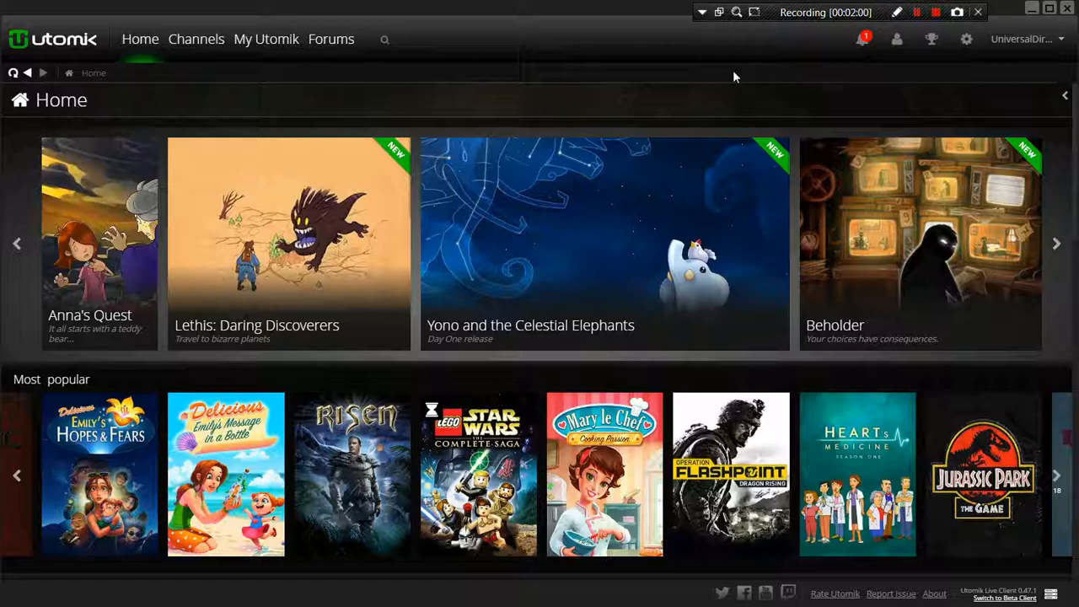
mouse_move(840, 78)
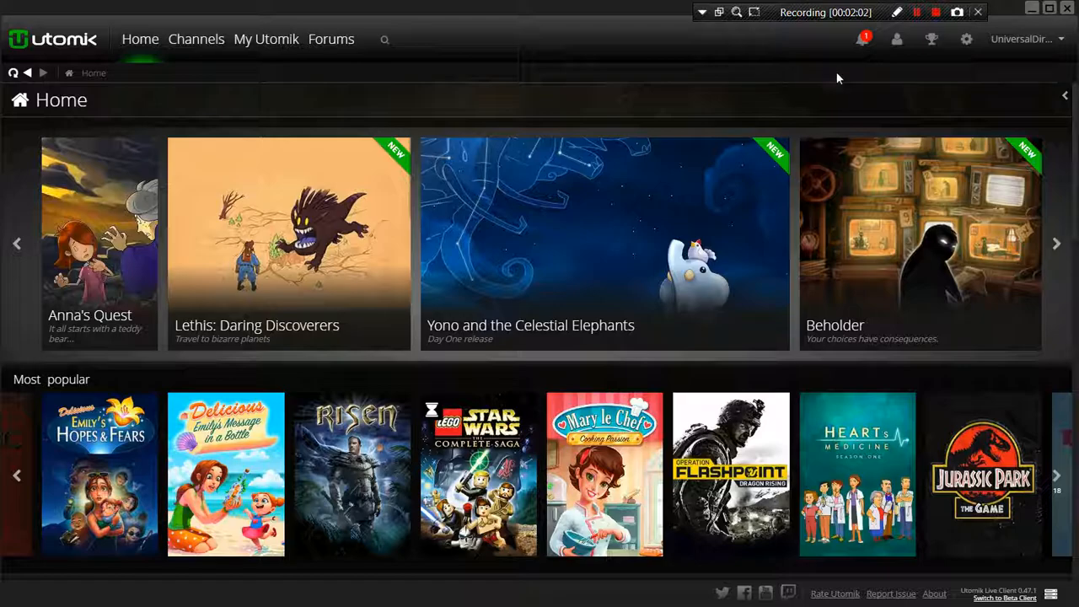